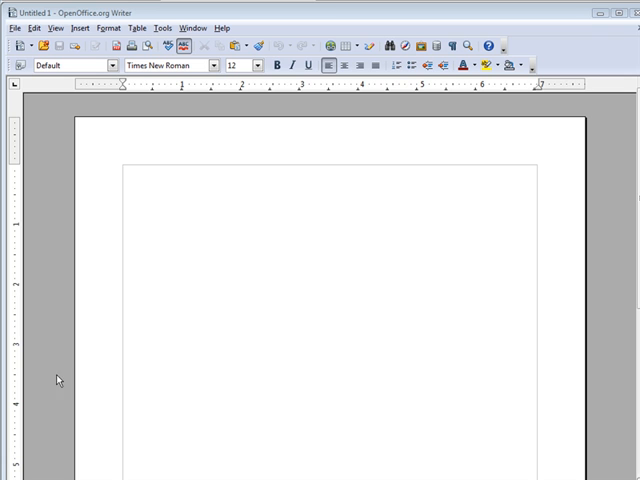
mouse_move(16, 36)
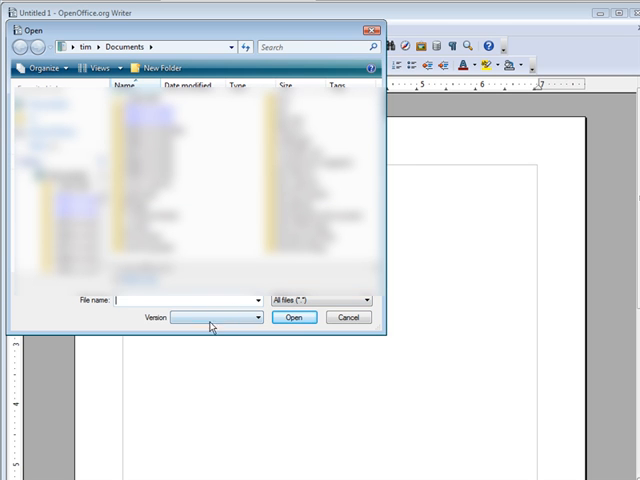
Step: Browse to the Business Templates category listing templates like Resume Webmaster and Document template
click(362, 300)
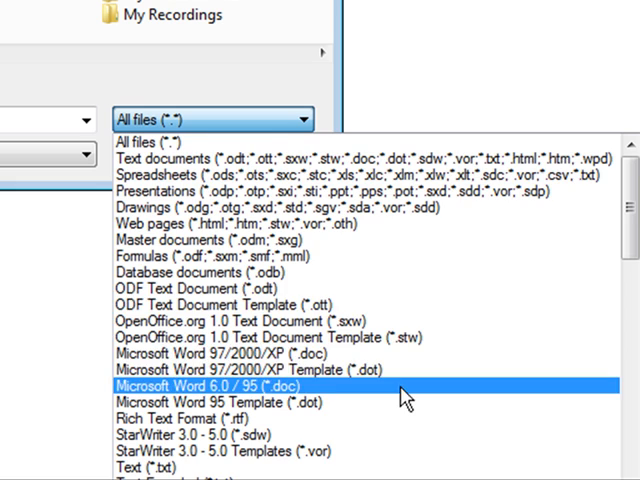
scroll(down, 3)
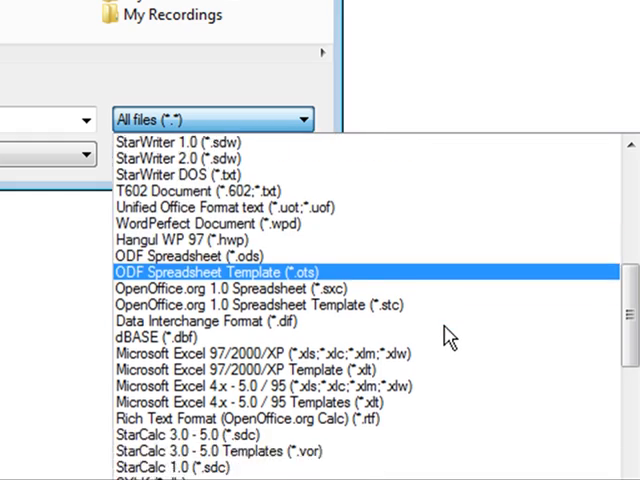
scroll(down, 3)
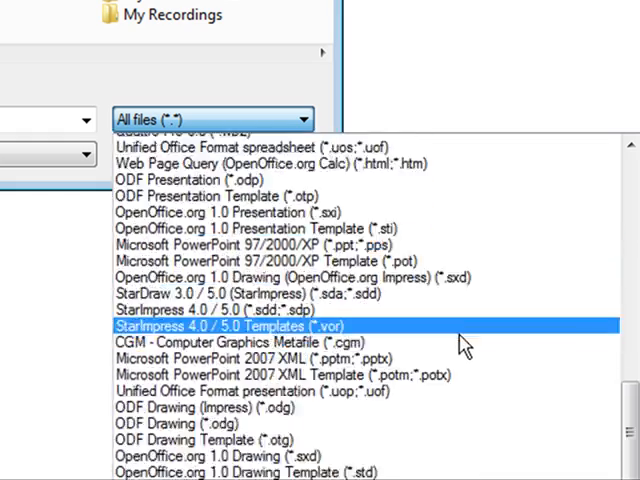
scroll(down, 3)
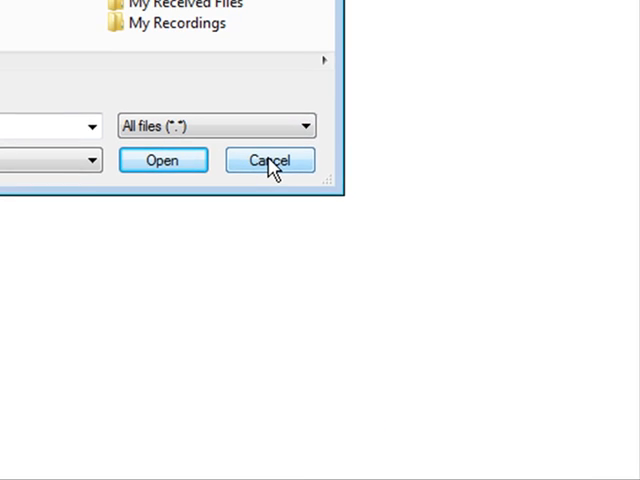
click(268, 160)
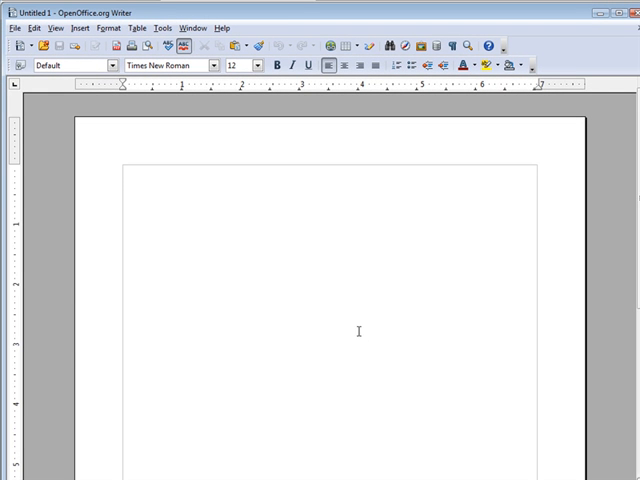
mouse_move(364, 312)
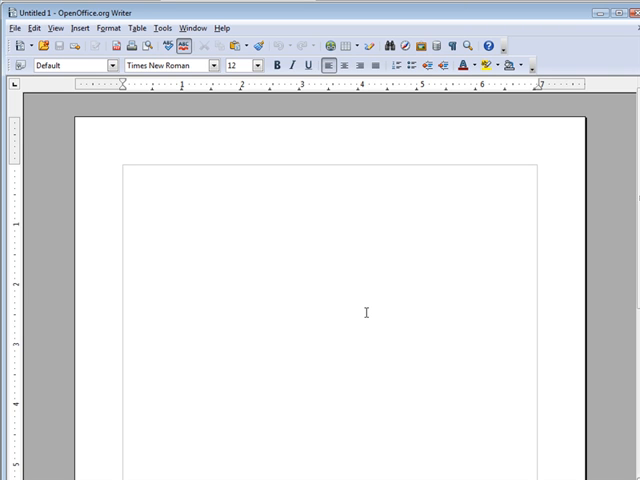
mouse_move(368, 336)
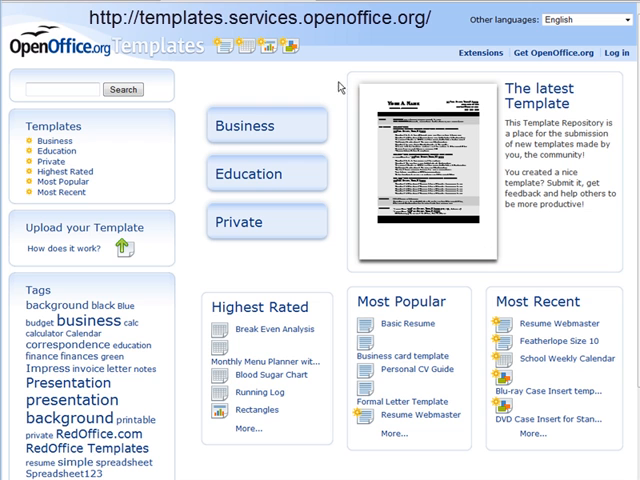
mouse_move(324, 74)
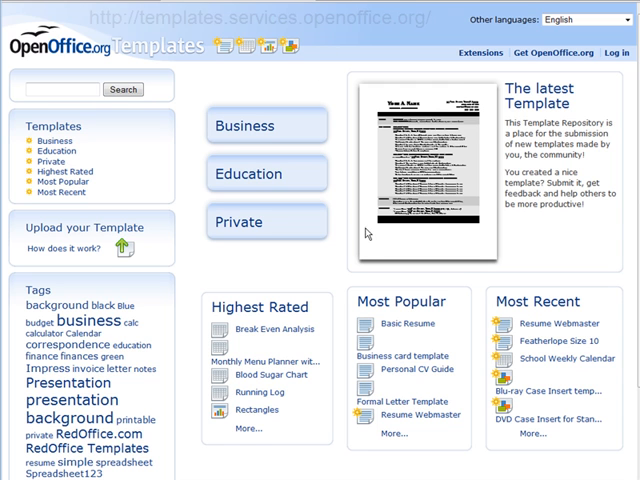
mouse_move(248, 250)
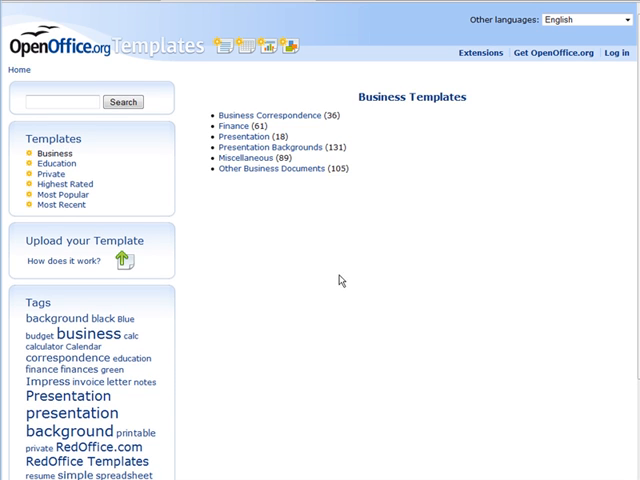
mouse_move(292, 140)
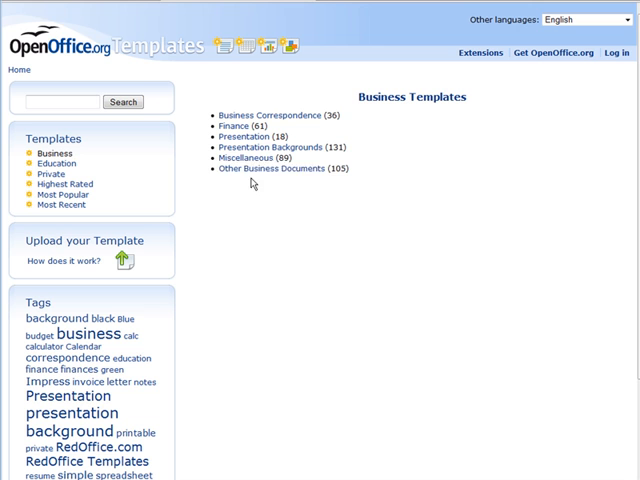
mouse_move(366, 166)
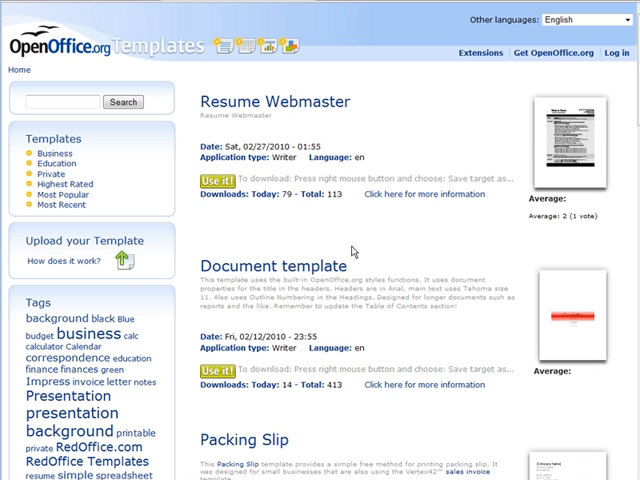
Step: Scroll the business template list until the Quater Page Flyer entry is visible
scroll(down, 3)
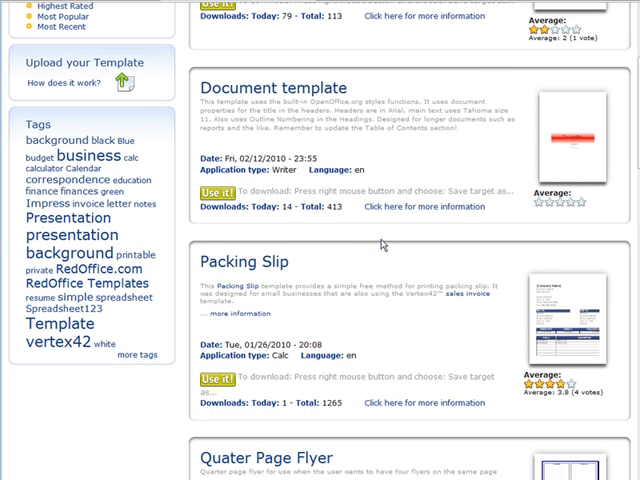
scroll(down, 3)
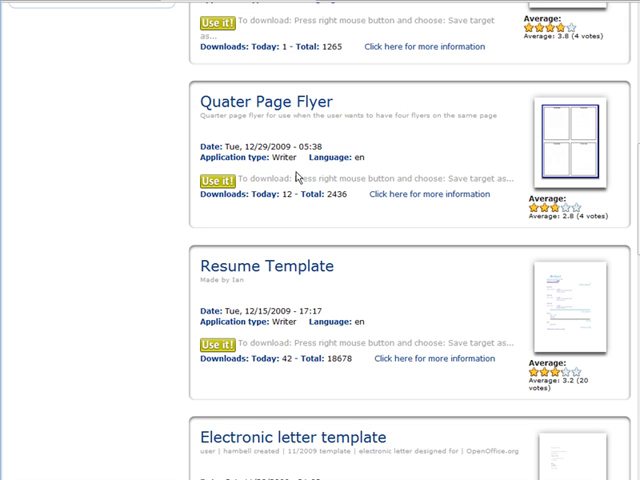
mouse_move(300, 176)
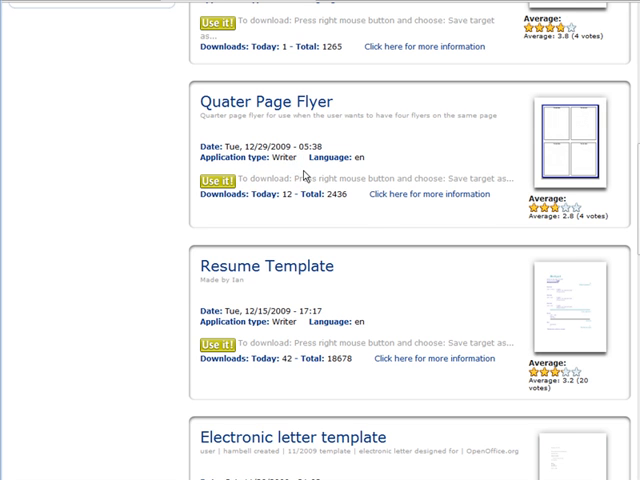
scroll(up, 3)
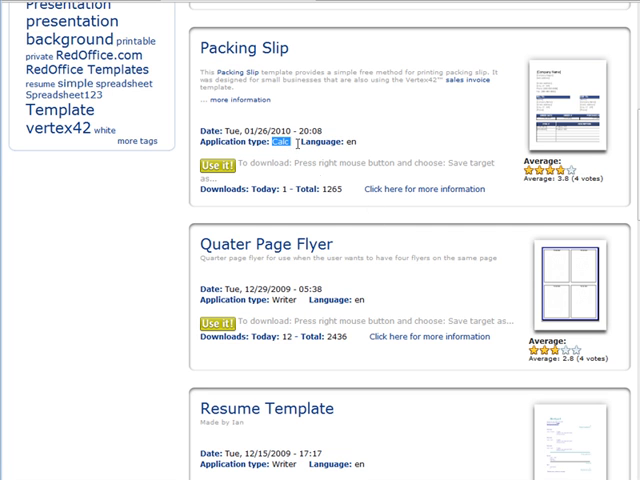
scroll(down, 3)
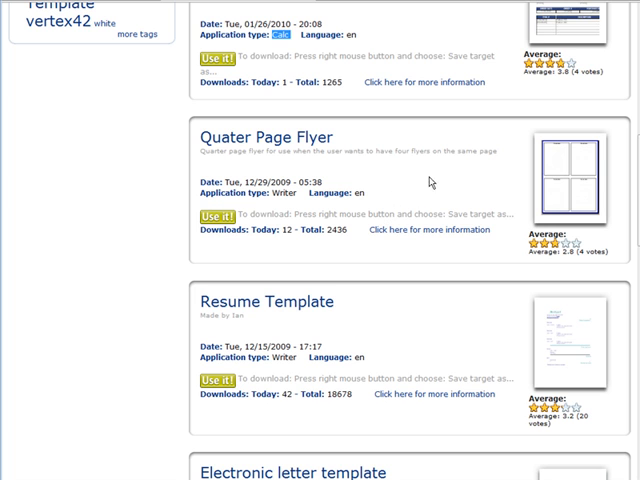
scroll(down, 3)
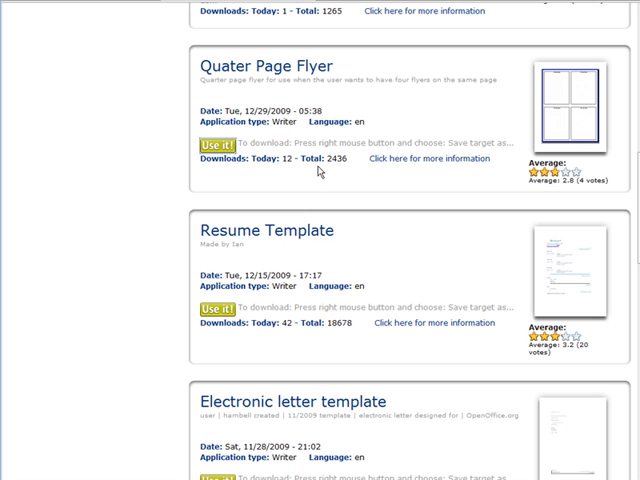
Step: Download the Quater Page Flyer .ott template via 'Use it' and save it to the desktop
click(212, 148)
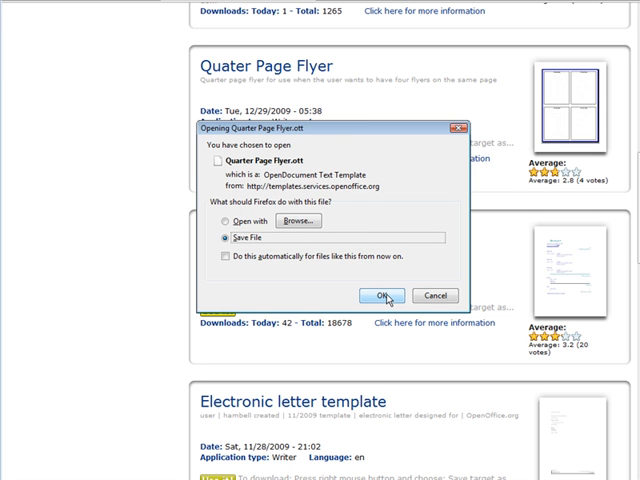
mouse_move(388, 298)
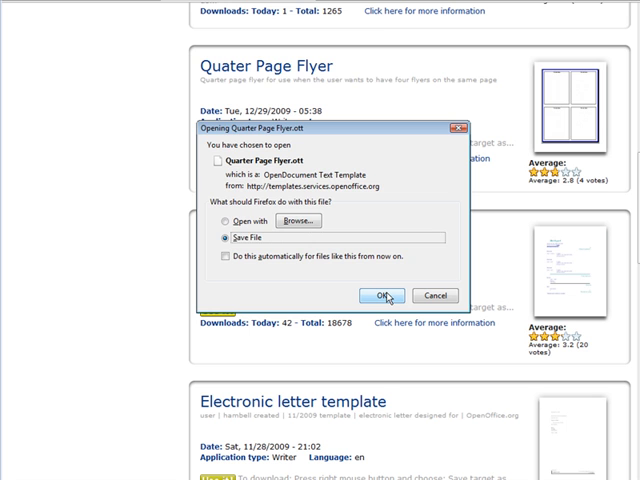
click(380, 294)
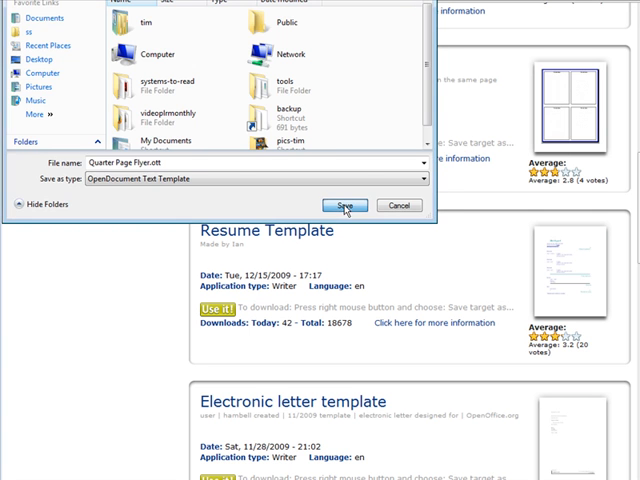
click(344, 204)
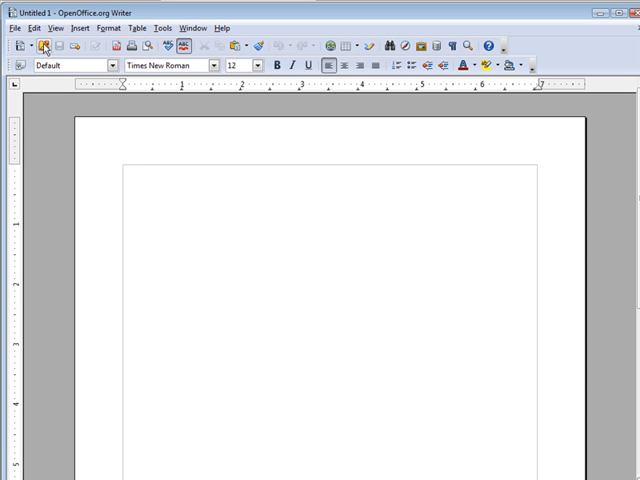
Step: Open Quater Page Flyer.ott from the Desktop, showing four 'Put text here' panels
click(46, 48)
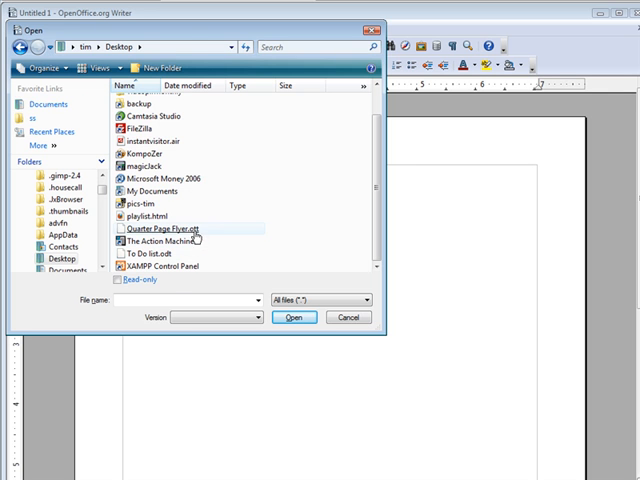
click(348, 316)
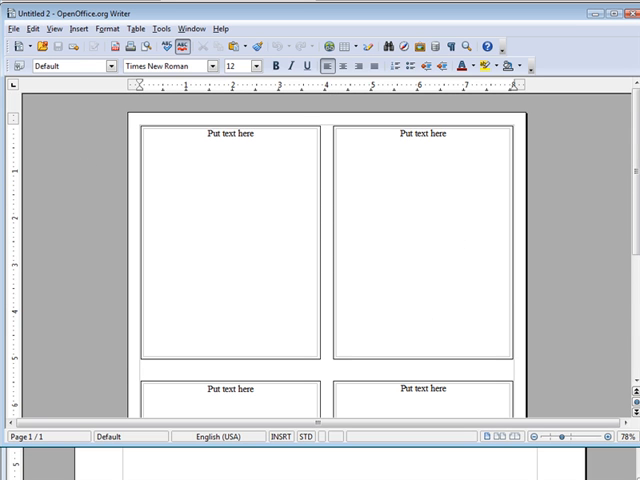
click(16, 28)
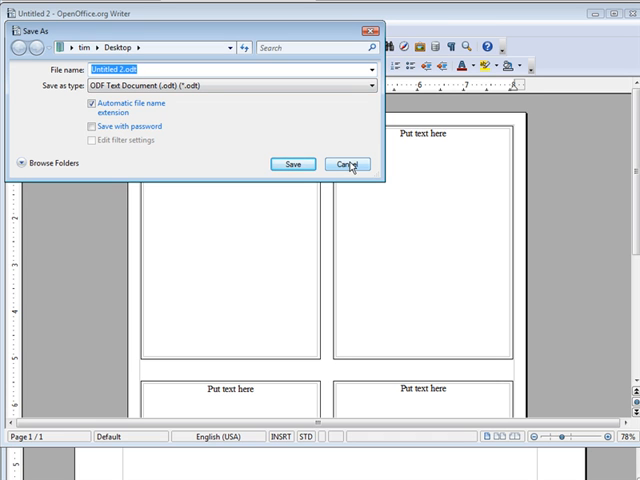
click(352, 164)
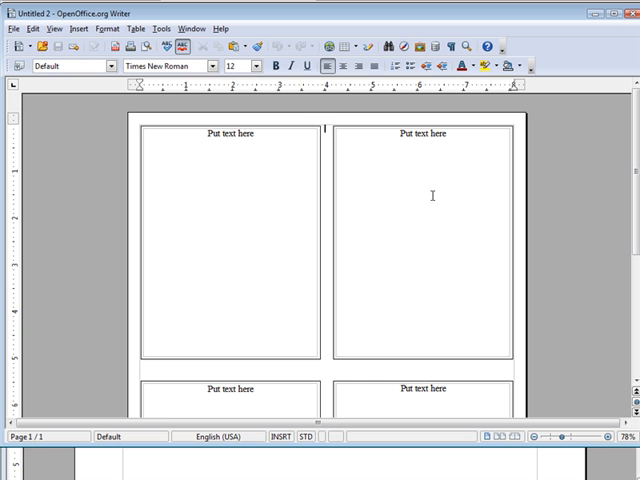